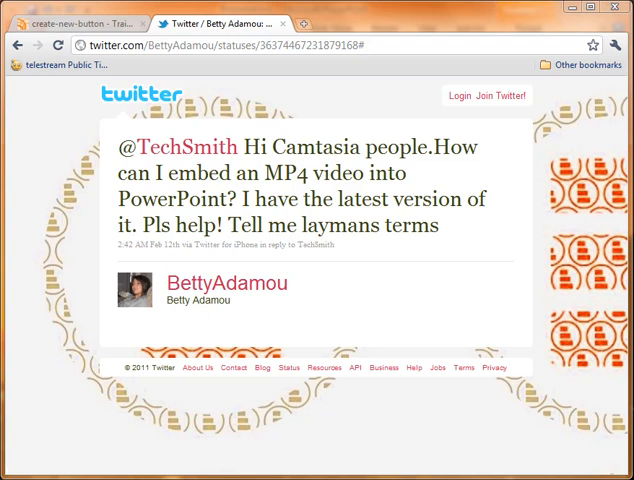
pyautogui.moveTo(578, 28)
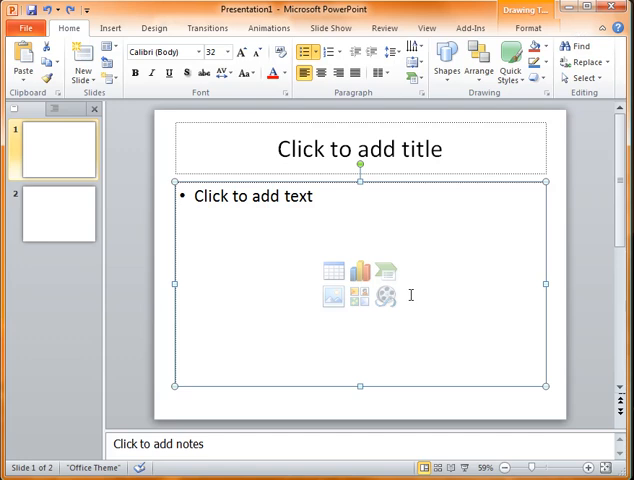
pyautogui.moveTo(404, 288)
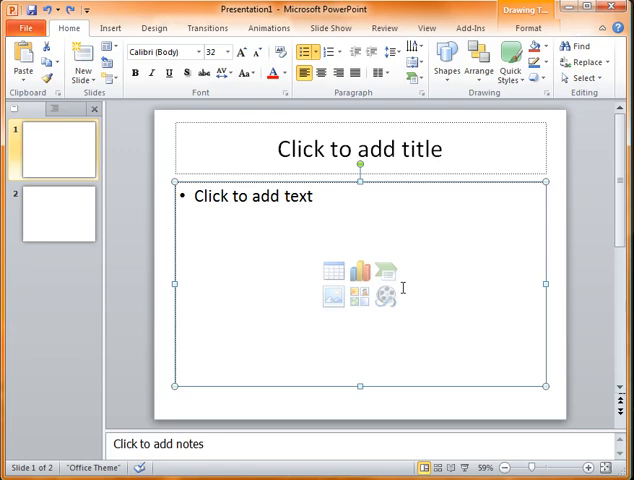
pyautogui.moveTo(388, 296)
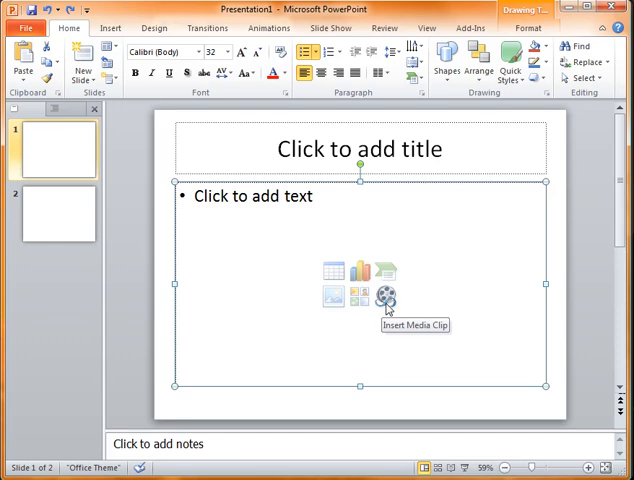
pyautogui.moveTo(388, 308)
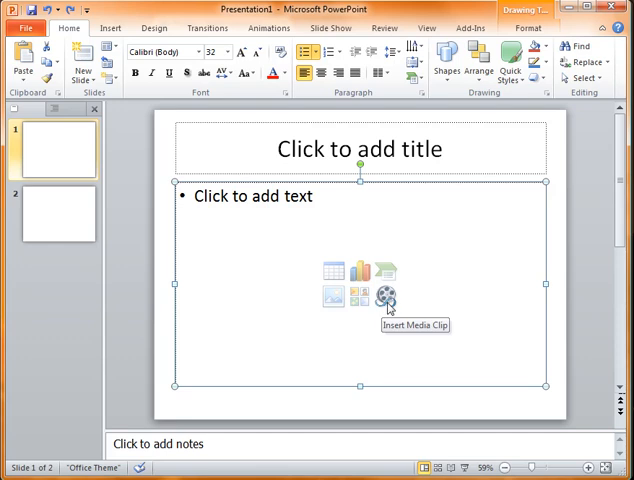
pyautogui.moveTo(388, 306)
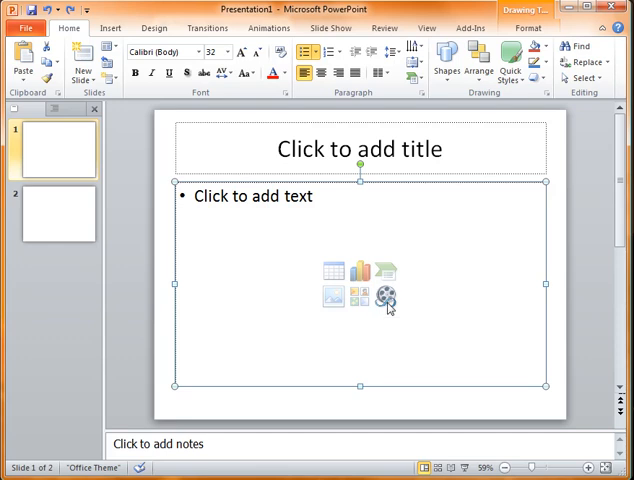
# Step: Insert the local Camtasia Studio MP4 video into slide 1's content placeholder via the media clip icon
pyautogui.click(386, 302)
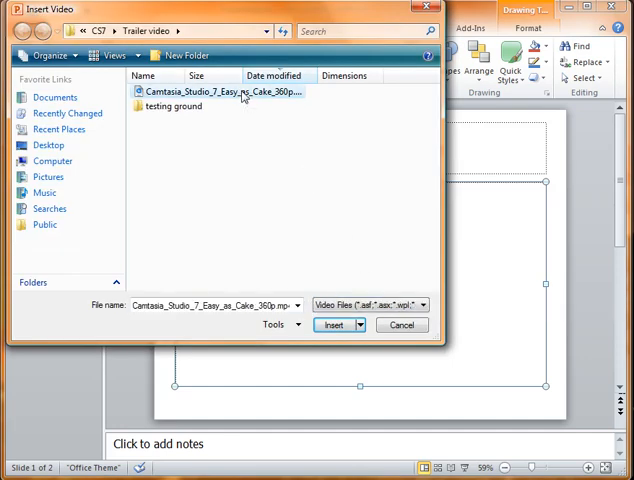
pyautogui.click(334, 324)
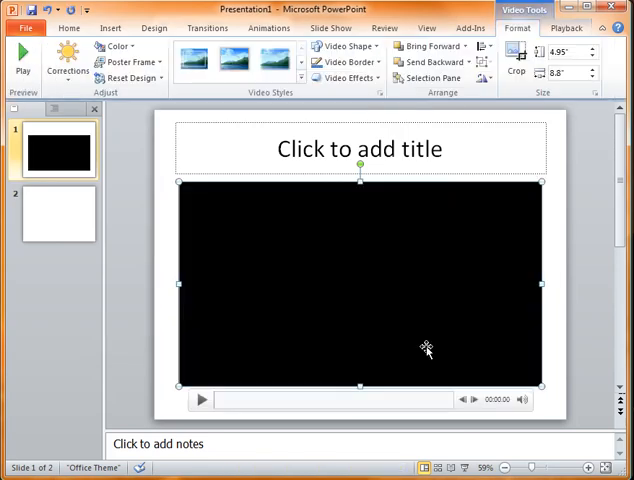
pyautogui.moveTo(312, 370)
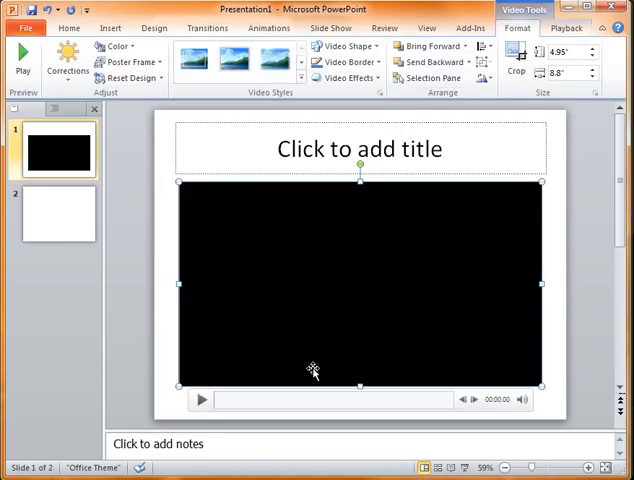
# Step: Preview the embedded trailer video on slide 1 and leave it paused partway through
pyautogui.click(202, 400)
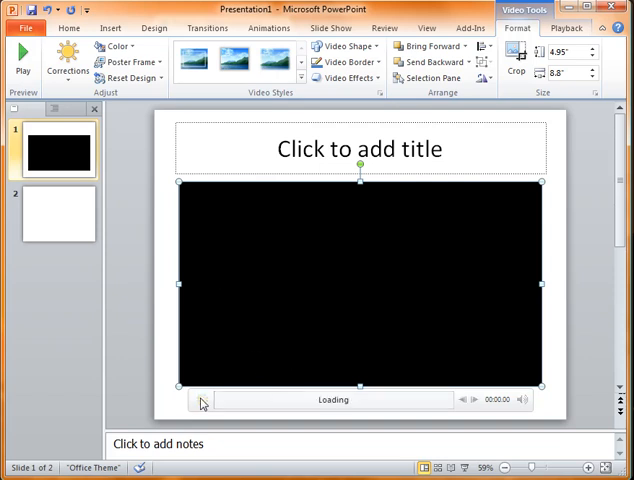
pyautogui.click(200, 400)
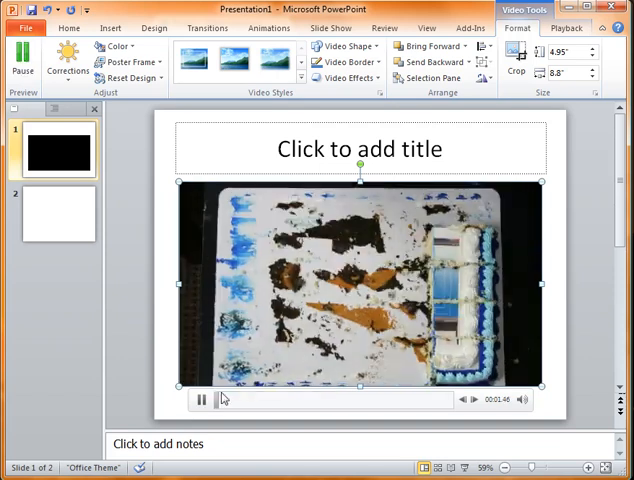
pyautogui.click(200, 400)
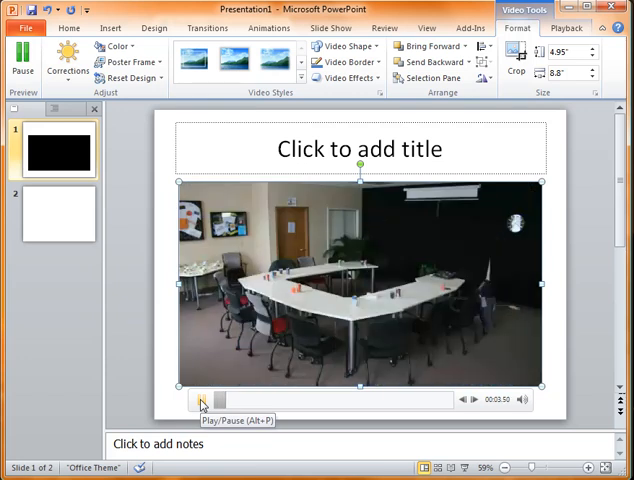
pyautogui.click(200, 400)
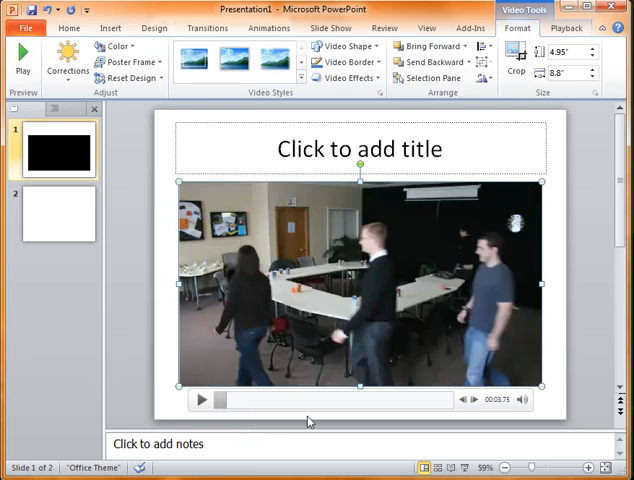
pyautogui.moveTo(56, 214)
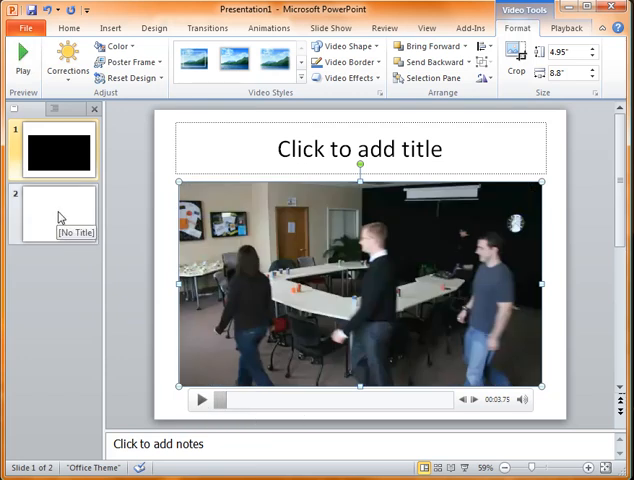
# Step: Switch to slide 2 with its empty title and content placeholders
pyautogui.click(56, 216)
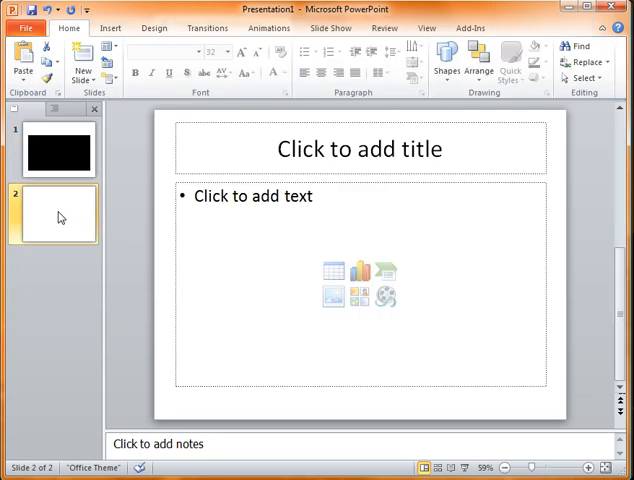
pyautogui.moveTo(78, 232)
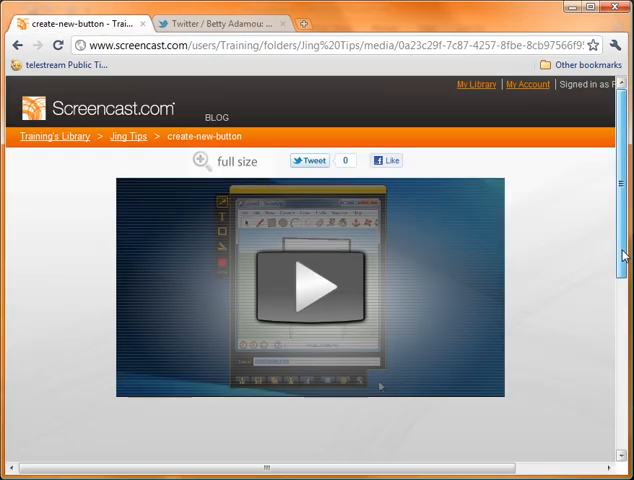
# Step: Show the Screencast.com video's Share details with its HTML embed code ready to copy
pyautogui.scroll(-3)
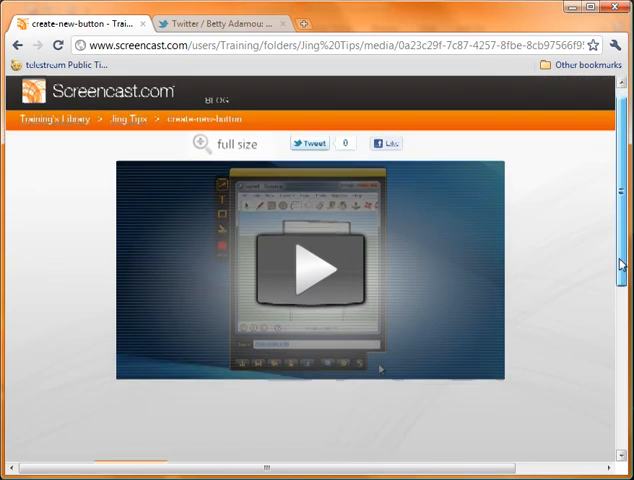
pyautogui.scroll(-3)
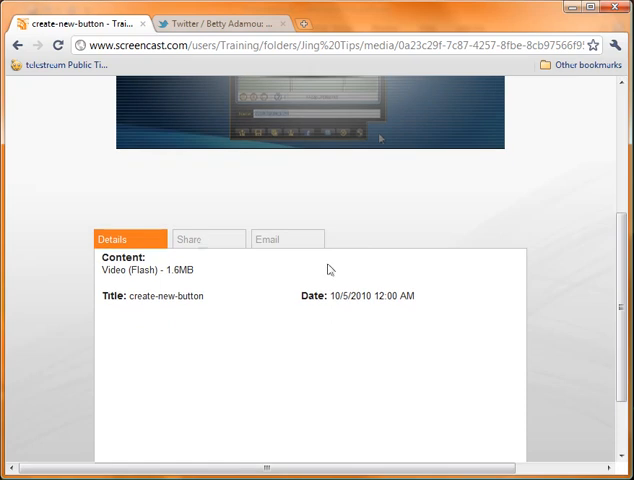
pyautogui.click(192, 240)
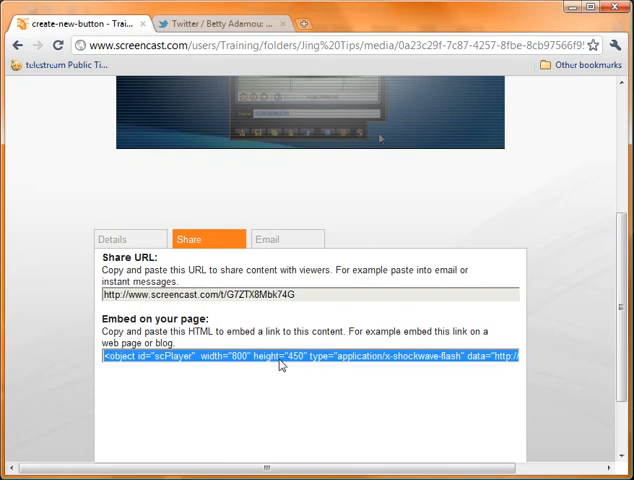
pyautogui.moveTo(208, 98)
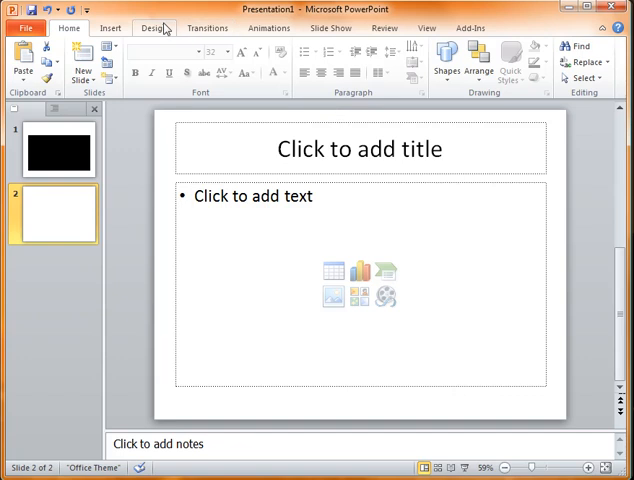
# Step: Paste the Screencast.com embed code into the Insert Video From Web Site dialog for slide 2
pyautogui.click(106, 28)
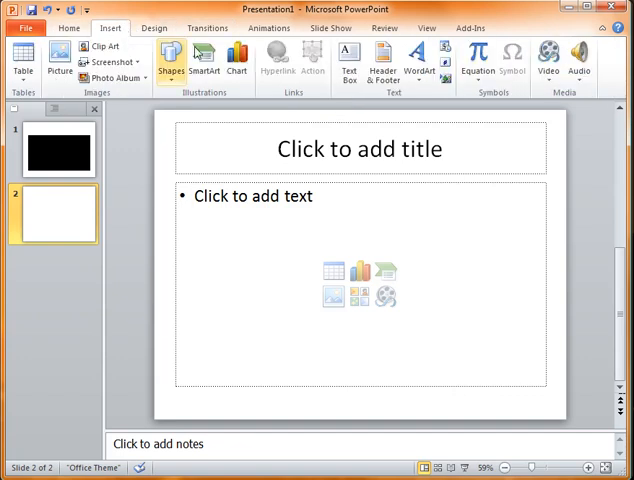
pyautogui.moveTo(556, 60)
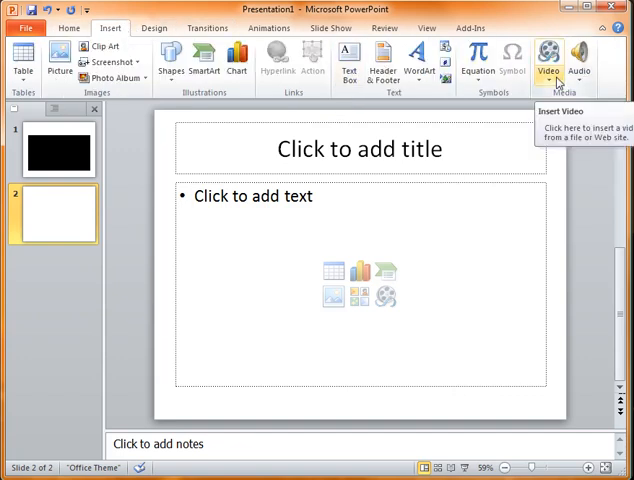
pyautogui.click(554, 56)
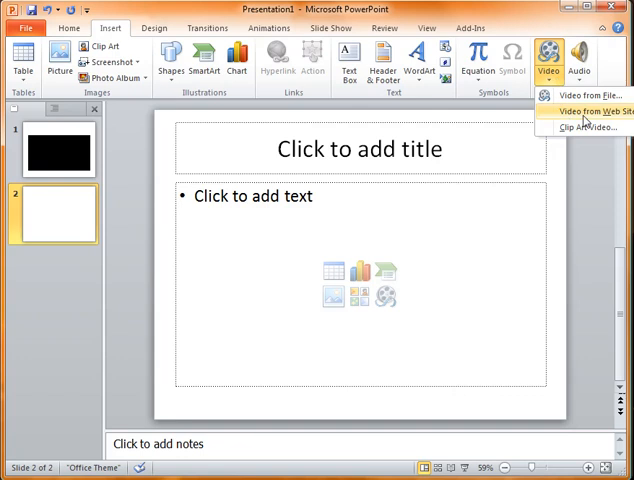
pyautogui.click(594, 110)
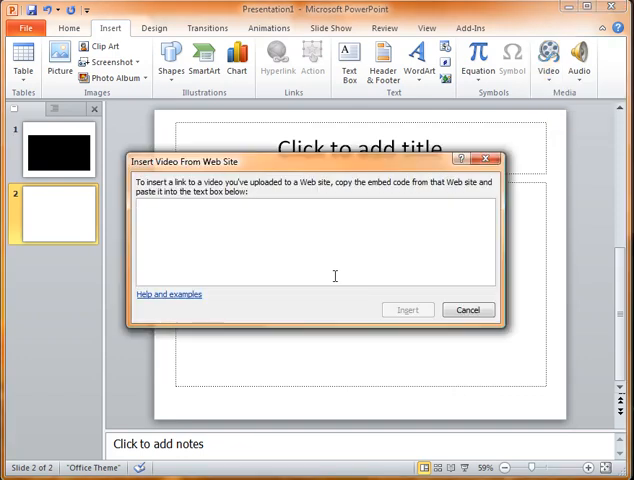
pyautogui.write('<embed code>')
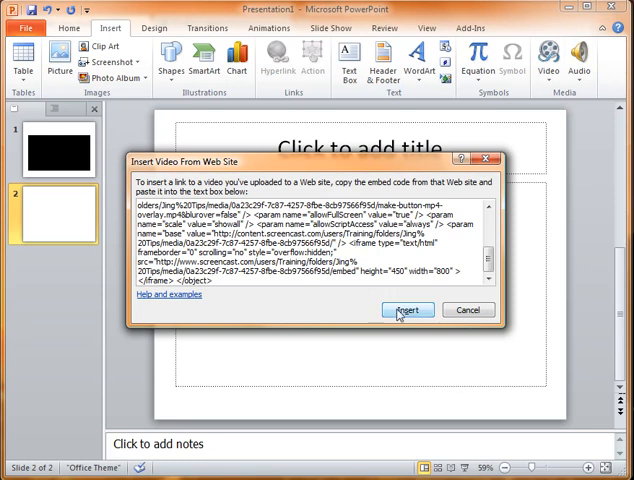
# Step: Insert the web video onto slide 2, then check slide 1's local video and slide 2's web video
pyautogui.click(408, 308)
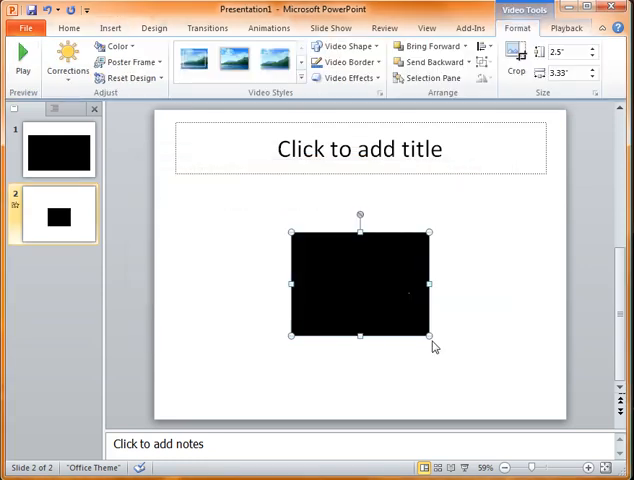
pyautogui.moveTo(478, 344)
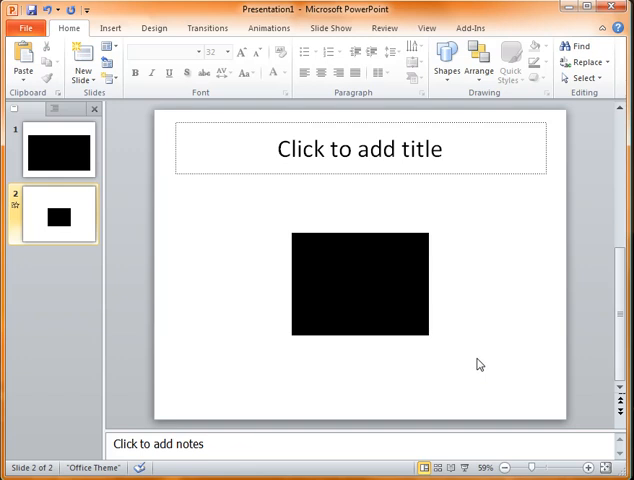
pyautogui.click(56, 150)
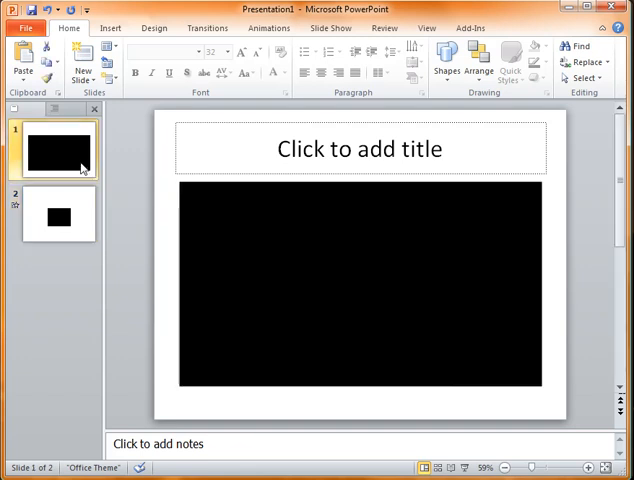
pyautogui.click(56, 214)
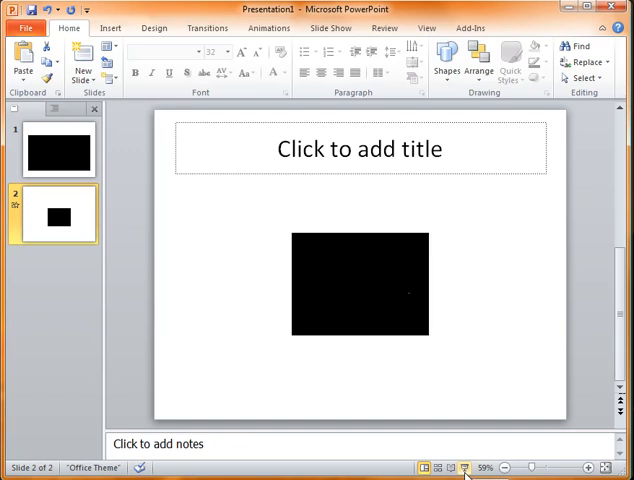
pyautogui.click(56, 148)
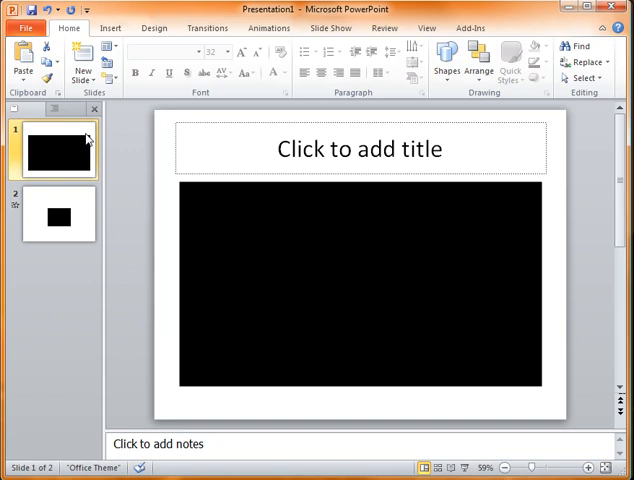
pyautogui.moveTo(174, 166)
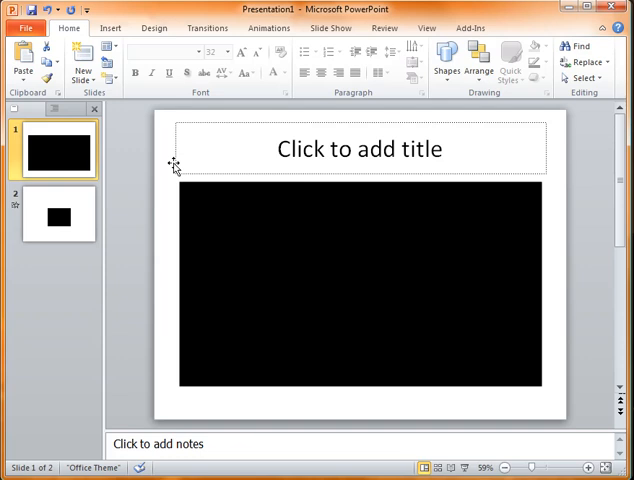
pyautogui.moveTo(144, 172)
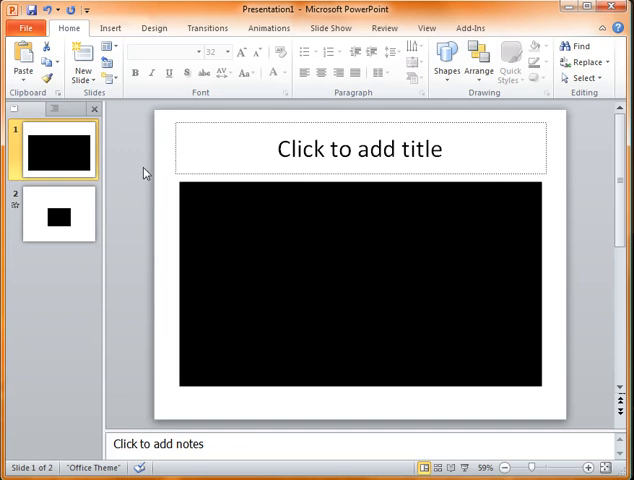
pyautogui.moveTo(128, 176)
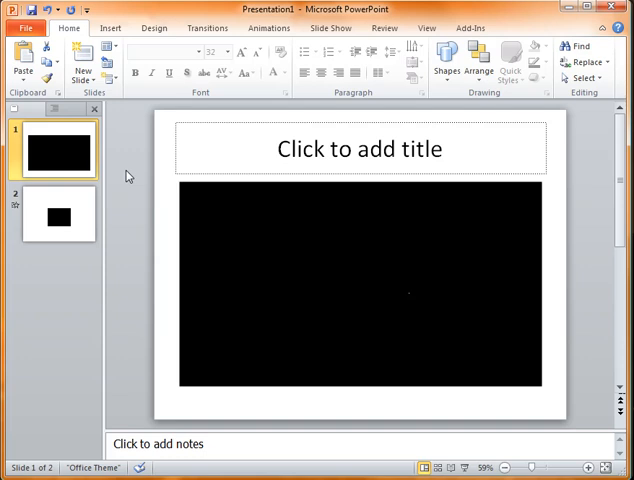
pyautogui.moveTo(90, 210)
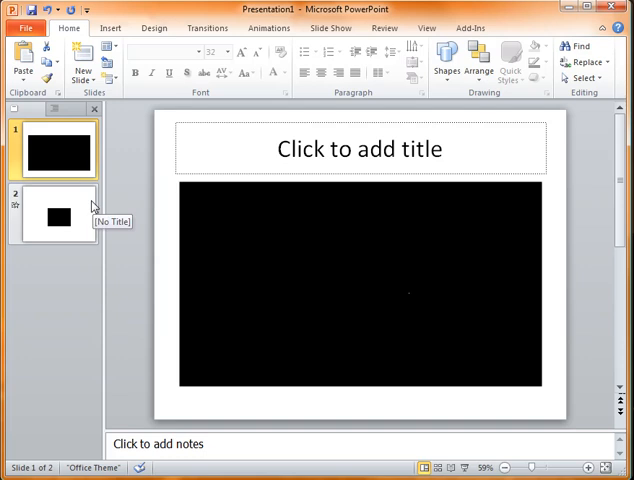
pyautogui.click(56, 212)
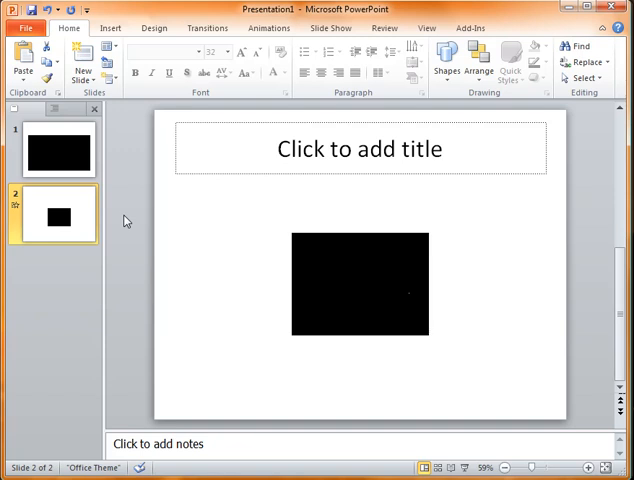
pyautogui.moveTo(136, 236)
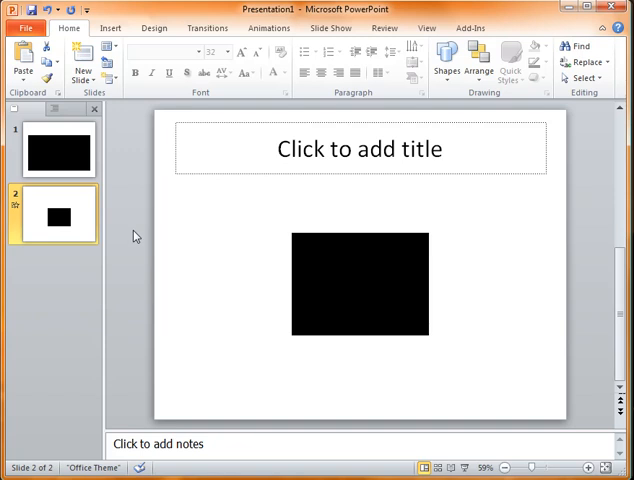